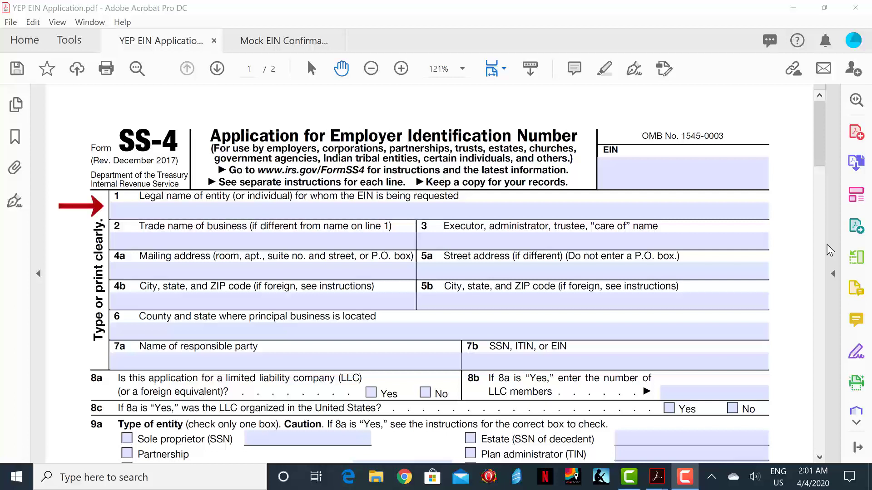
# Step: Enter DIVINE PIZZA, INC. as the legal name on line 1
pyautogui.click(415, 210)
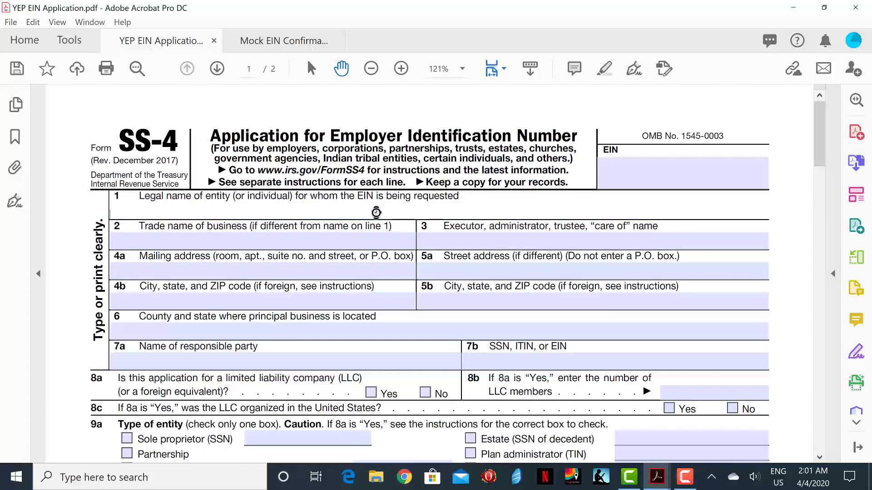
pyautogui.write('DIVINE PI')
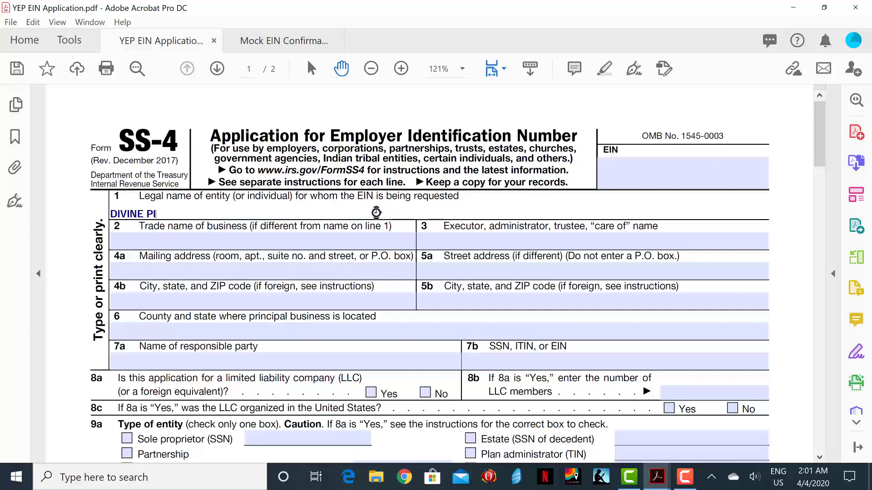
pyautogui.write('ZZA, INC.')
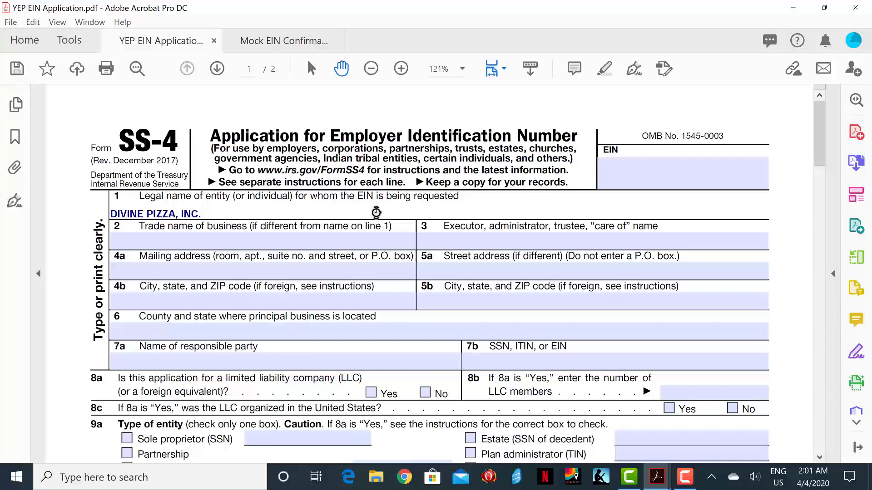
# Step: Mark the trade name (line 2) and care-of name (line 3) as N/A
pyautogui.click(200, 214)
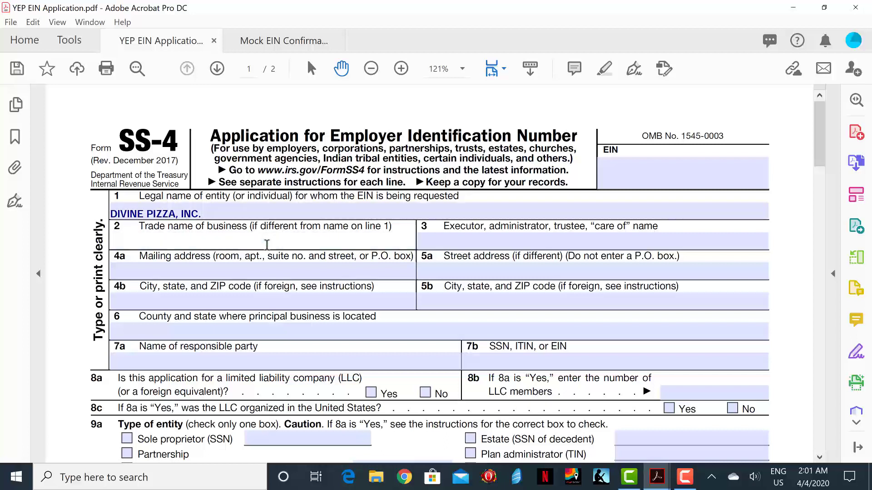
pyautogui.write('N/A')
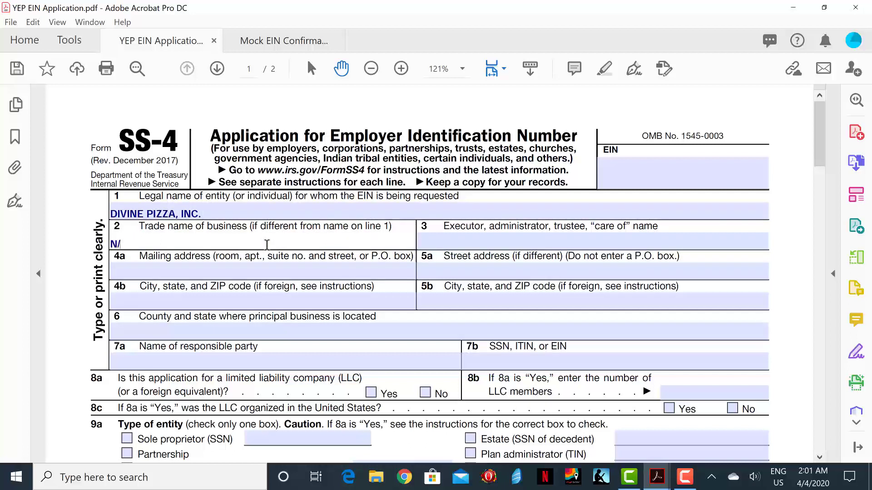
pyautogui.write('A')
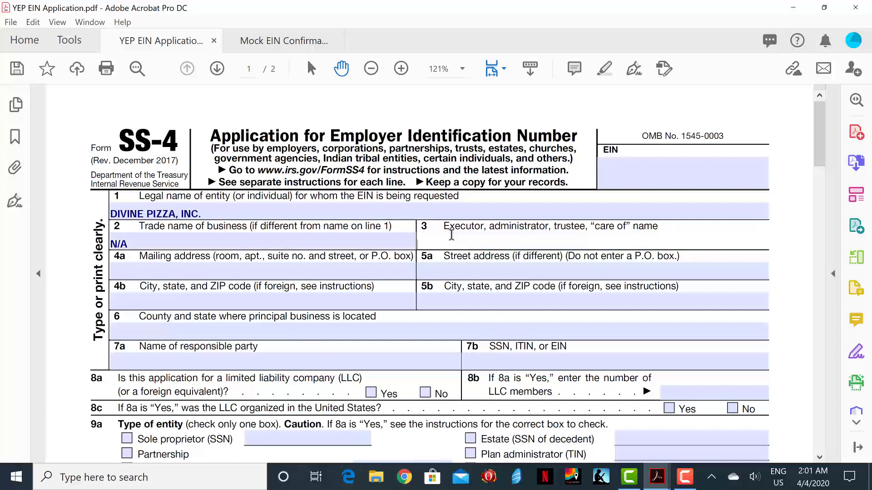
pyautogui.write('N/A')
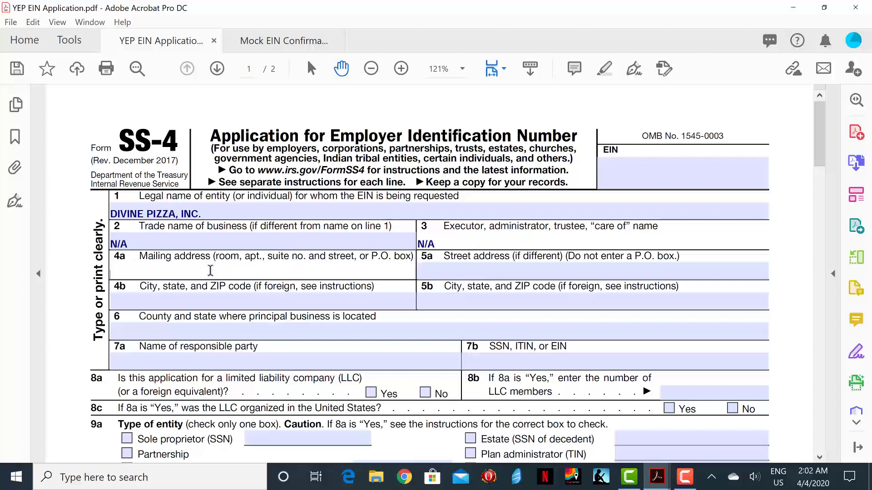
# Step: Enter 5555 5th Ave., Suite 201 as the mailing address on line 4a
pyautogui.write('5555')
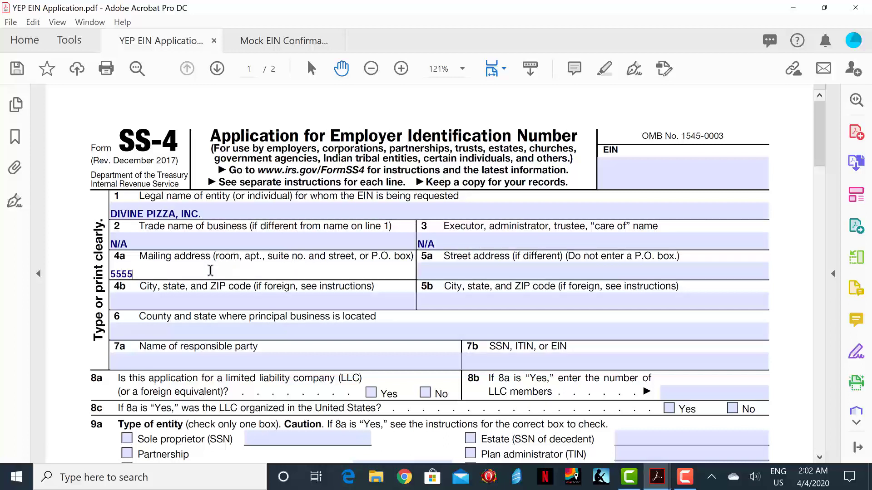
pyautogui.write('5th Ave')
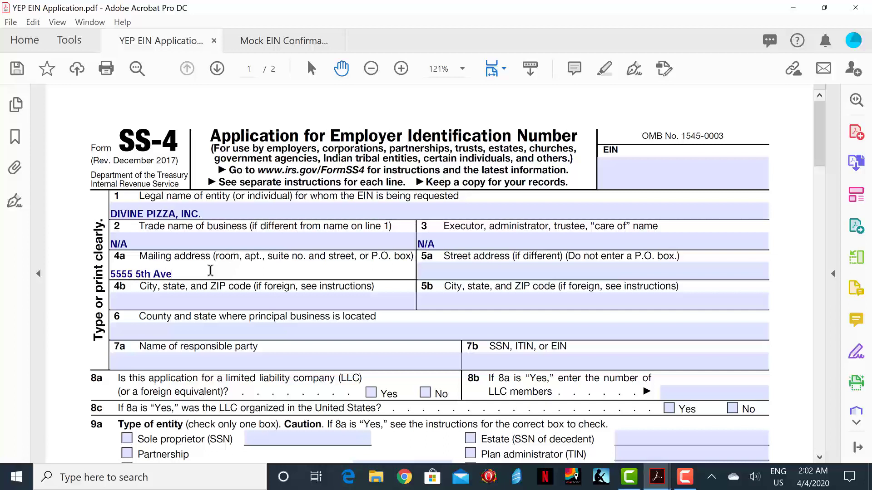
pyautogui.write(',')
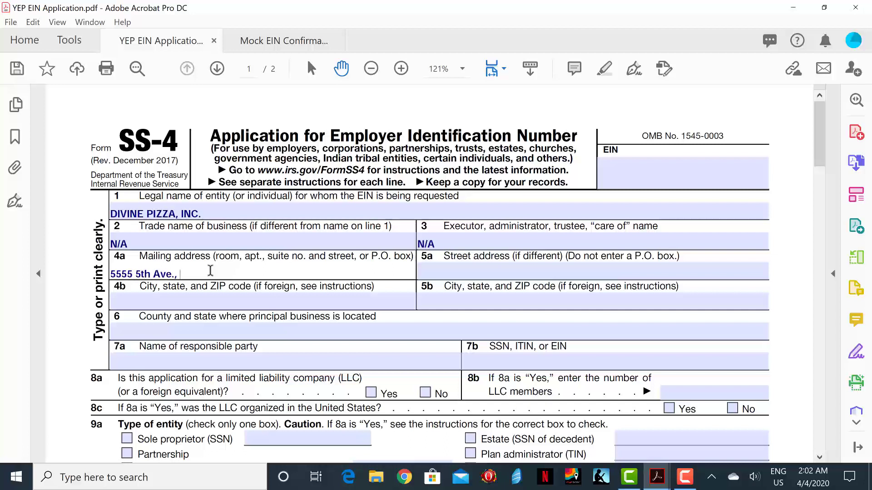
pyautogui.write('Suite 2')
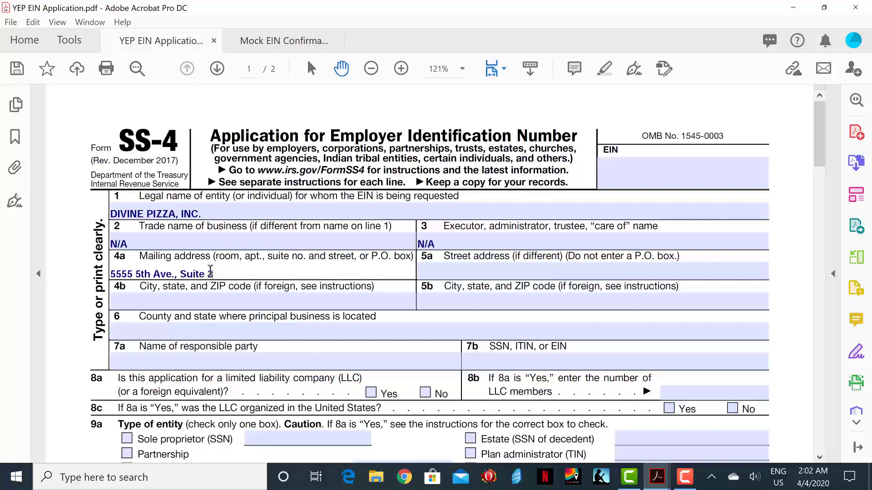
pyautogui.write('01')
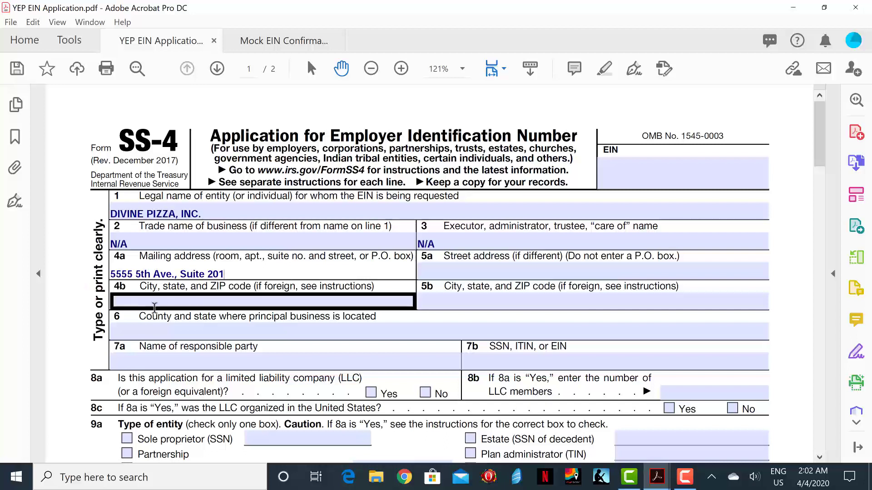
# Step: Enter New York, NY 10021 on line 4b, with lines 5a and 5b N/A
pyautogui.write('New York,')
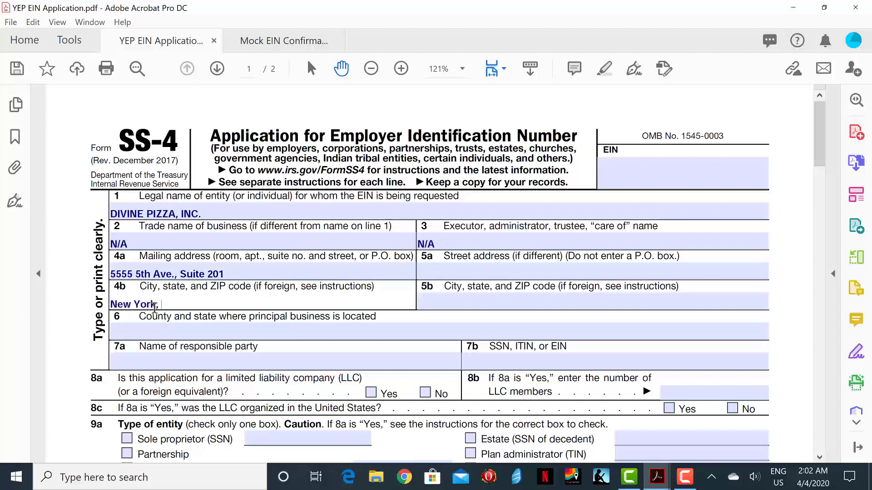
pyautogui.write('NY 10021')
pyautogui.click(592, 303)
pyautogui.write('N/A')
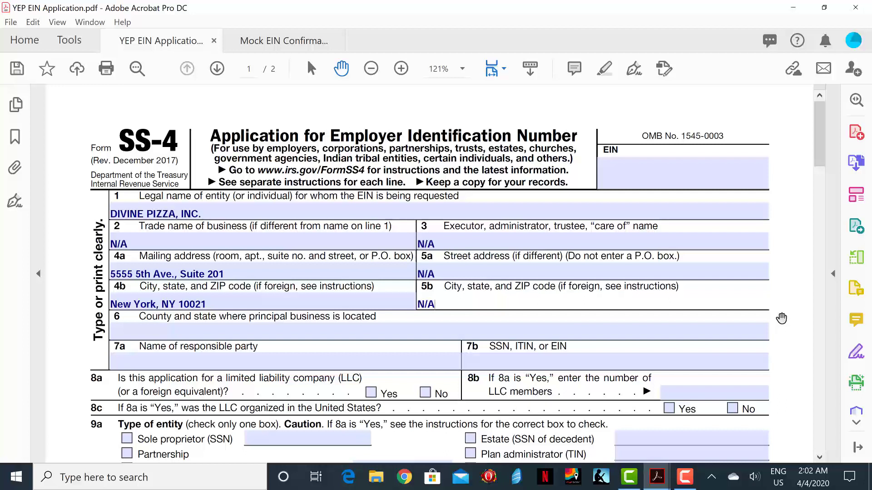
# Step: Enter New York, NY as the county and state on line 6
pyautogui.click(258, 332)
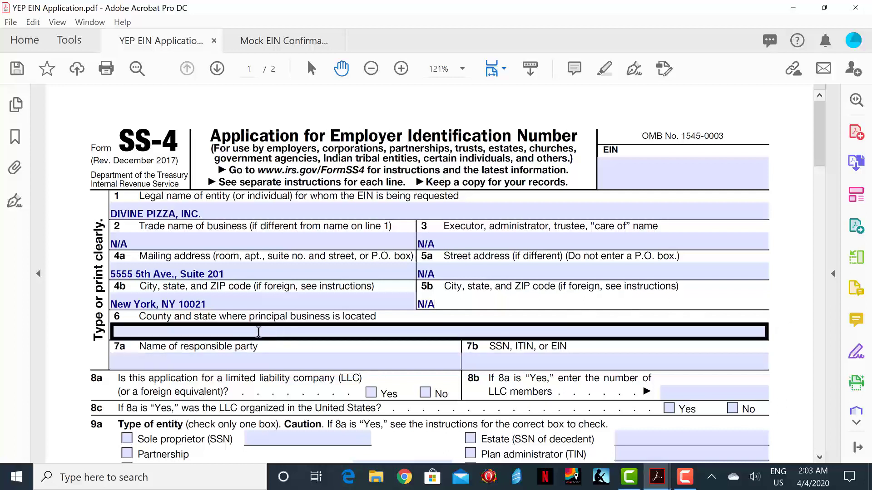
pyautogui.write('New York, NY')
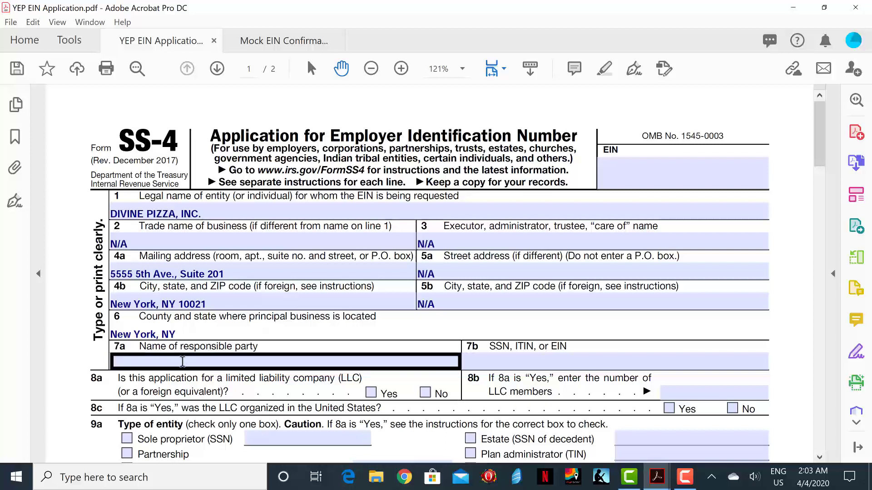
# Step: Name Divine Fortune as responsible party on 7a with SSN 123-45-6789 on 7b
pyautogui.write('Divine')
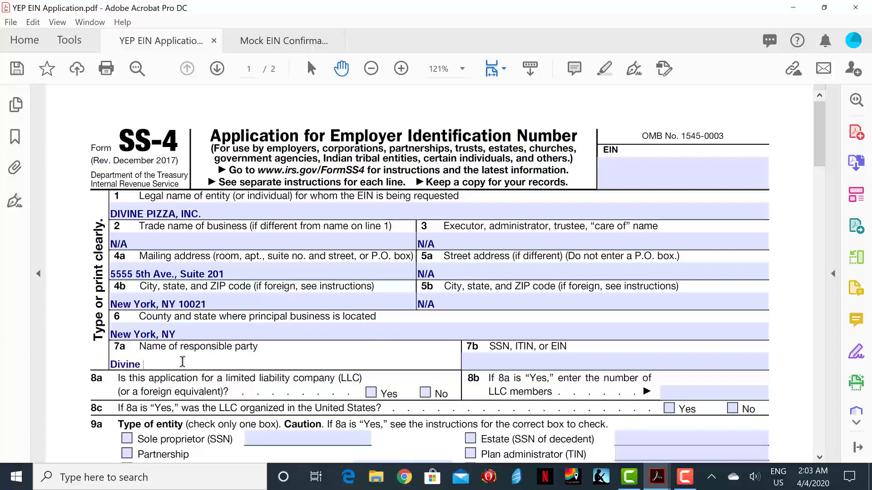
pyautogui.write('Fortune')
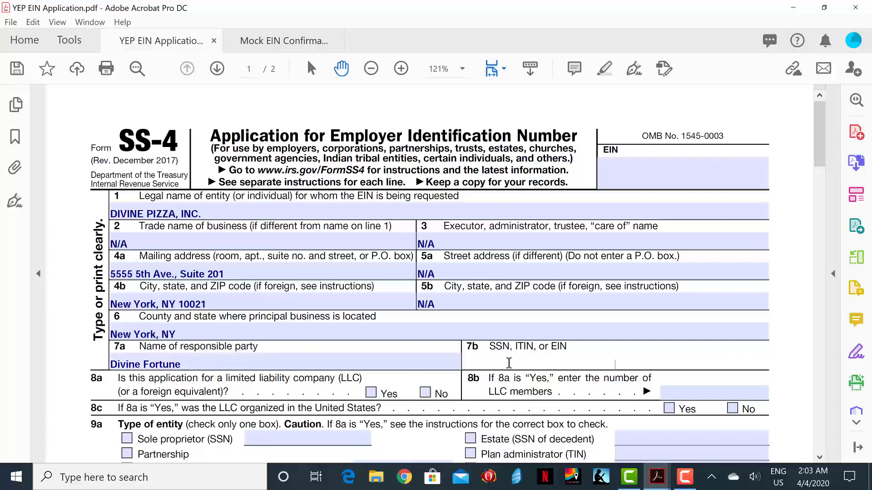
pyautogui.write('123-')
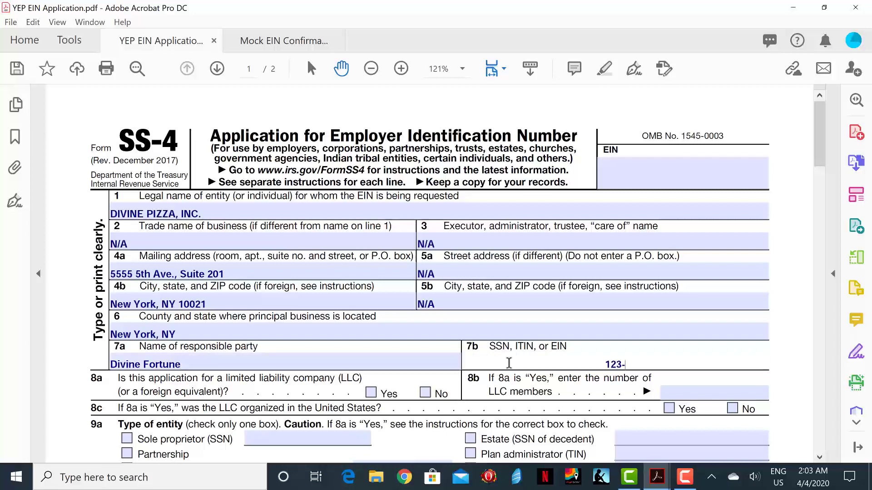
pyautogui.write('45-6789')
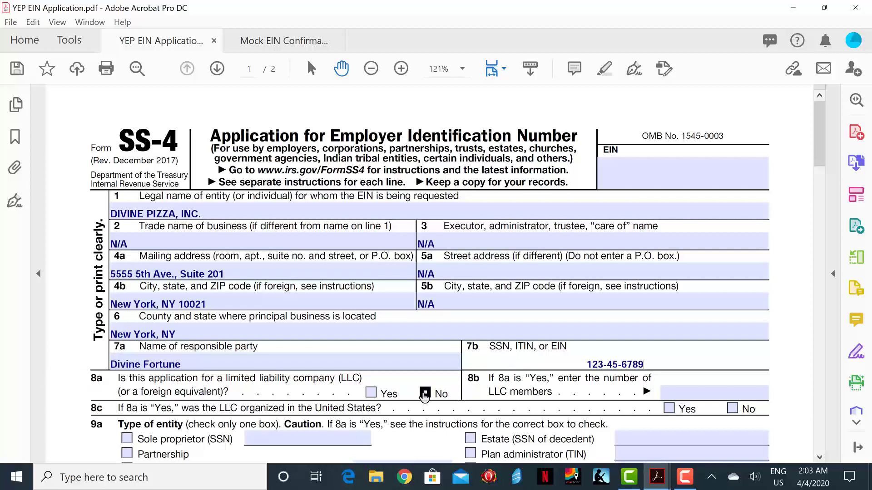
# Step: Answer No on 8a, mark entity type Corporation, incorporated in Delaware, foreign country N/A
pyautogui.click(425, 393)
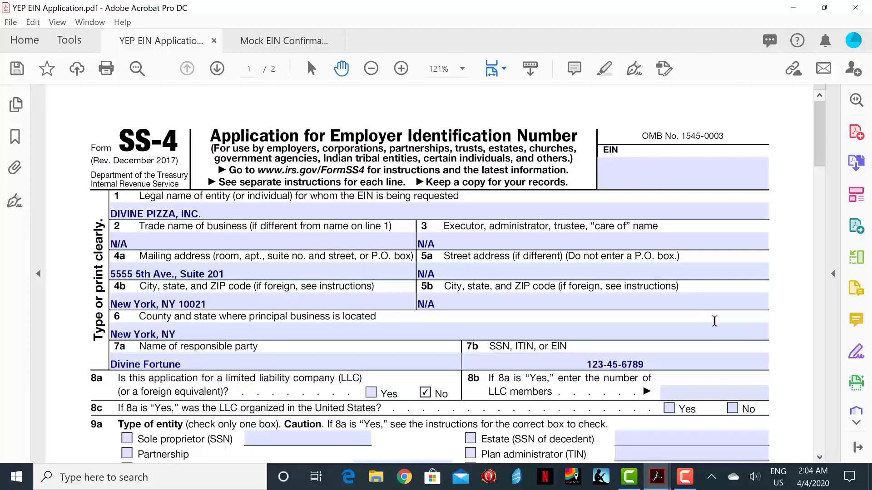
pyautogui.scroll(-3)
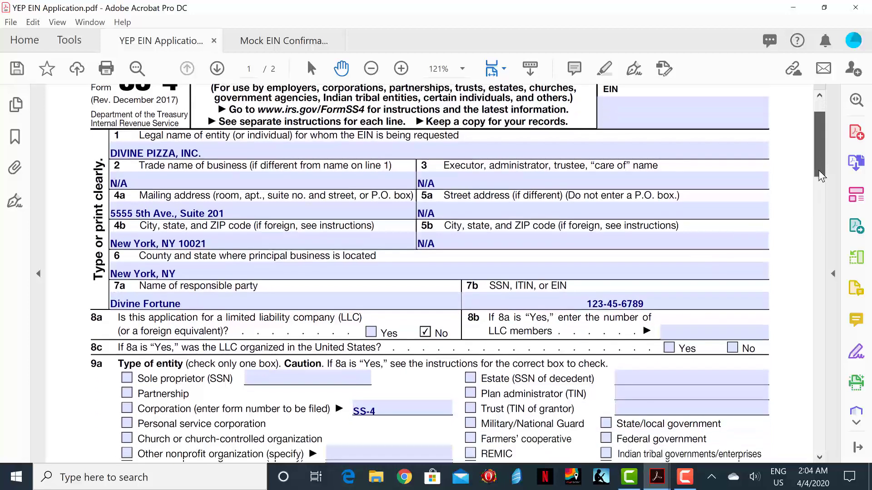
pyautogui.scroll(-3)
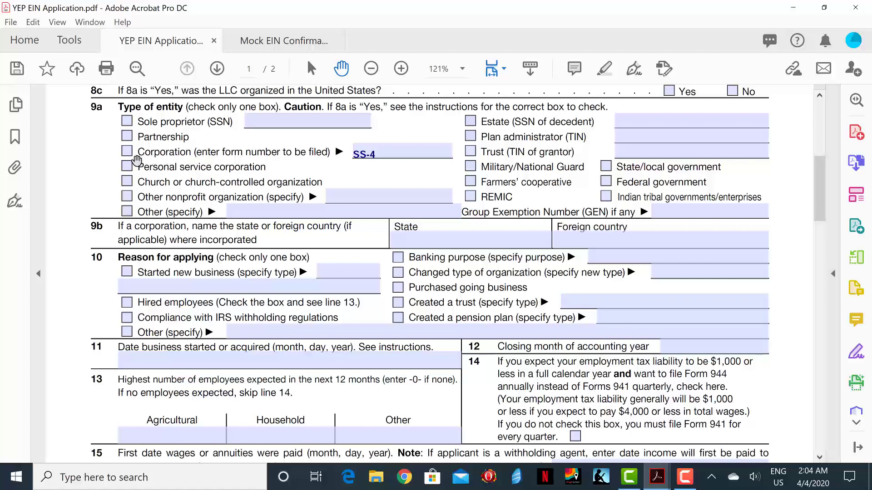
pyautogui.click(127, 151)
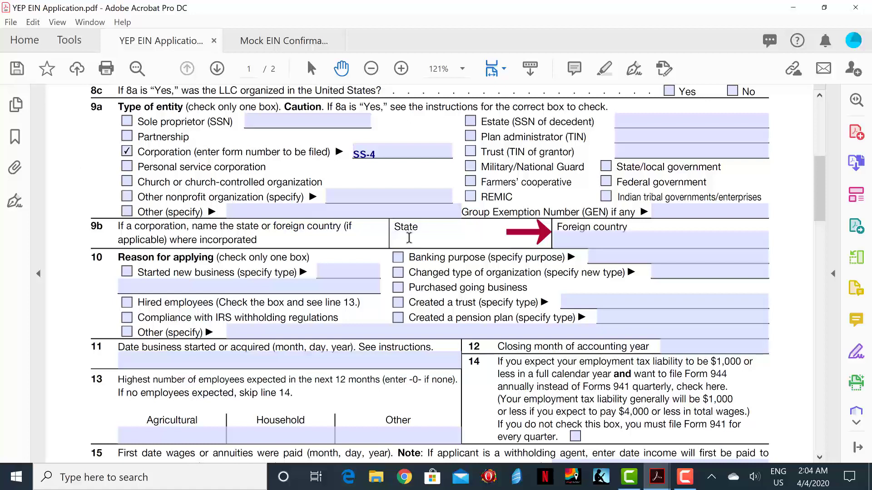
pyautogui.write('Delaware')
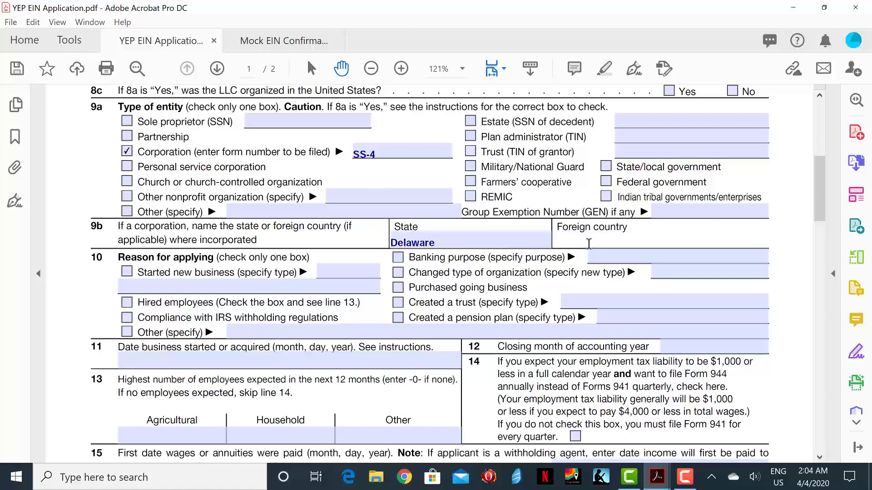
pyautogui.write('N/A')
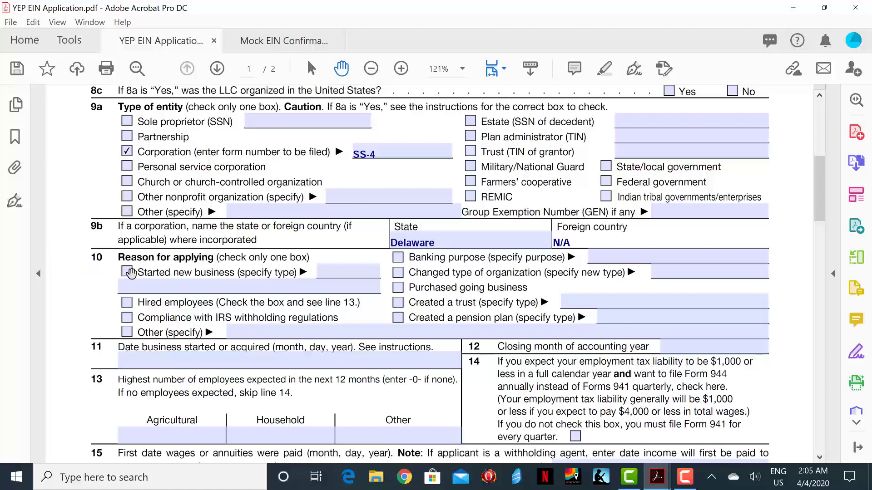
# Step: Mark Started new business, start date Oct 27, 2019, closing month December
pyautogui.click(127, 272)
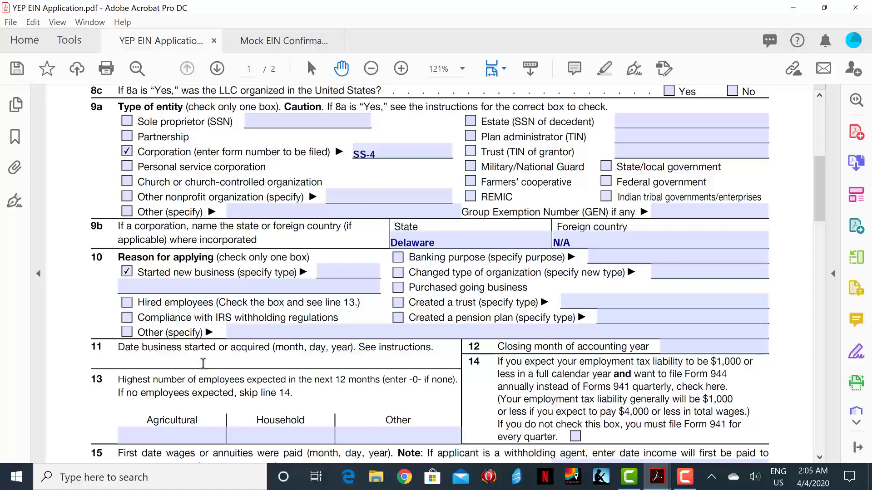
pyautogui.write('Oct 27, 2')
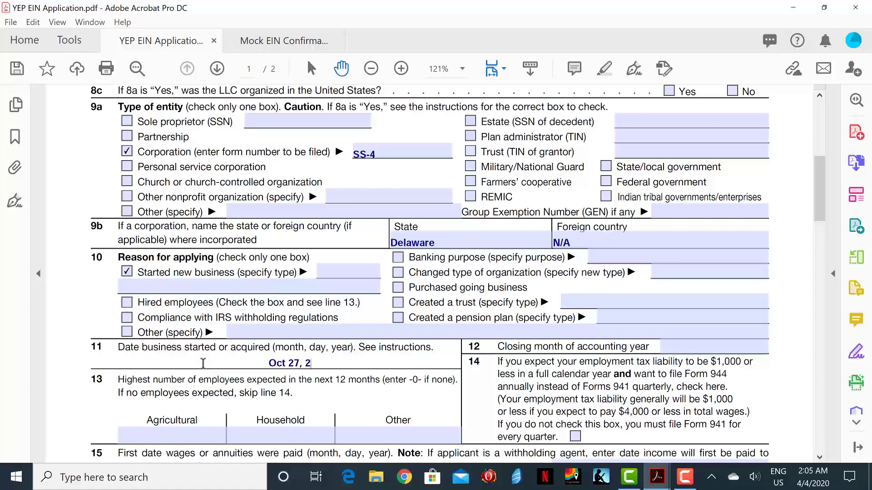
pyautogui.write('019')
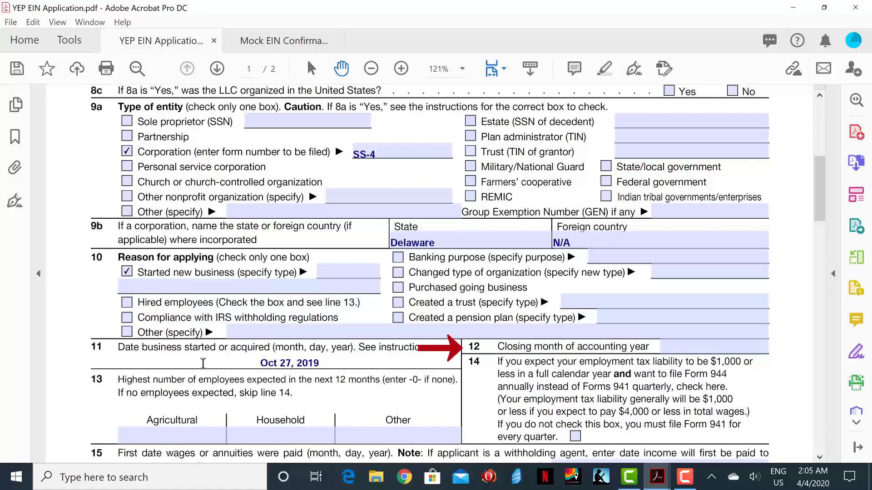
pyautogui.moveTo(234, 367)
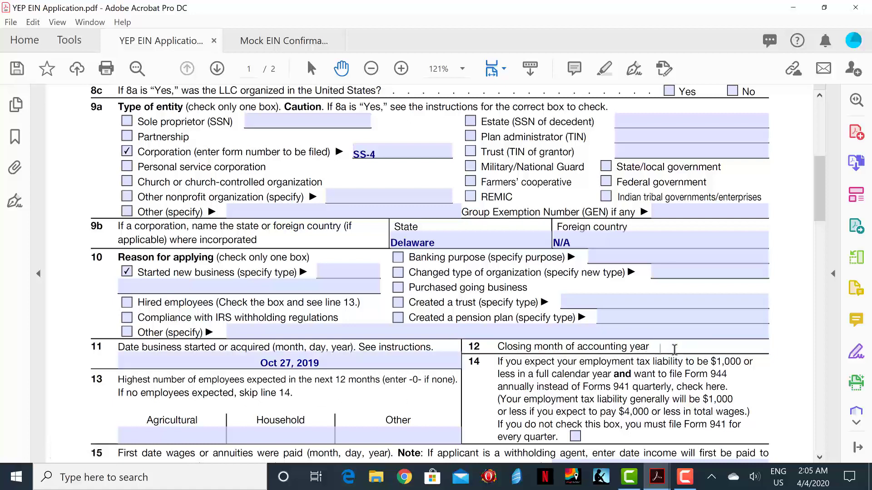
pyautogui.write('December')
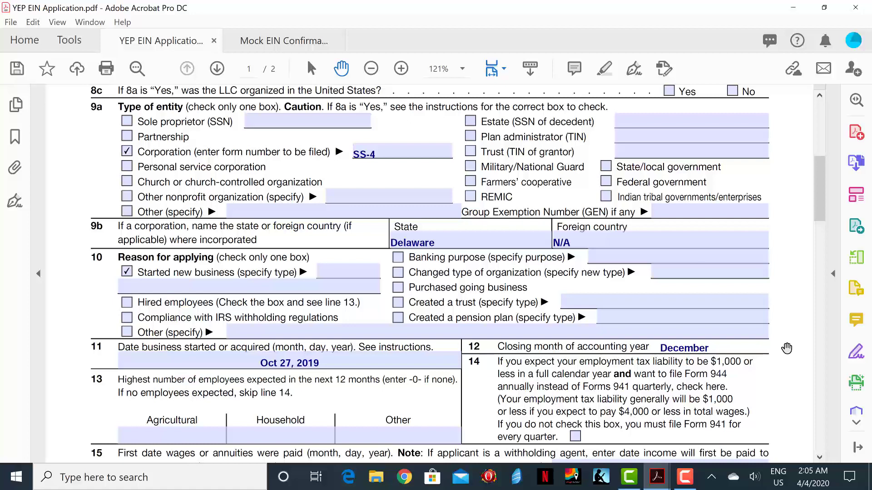
pyautogui.moveTo(395, 448)
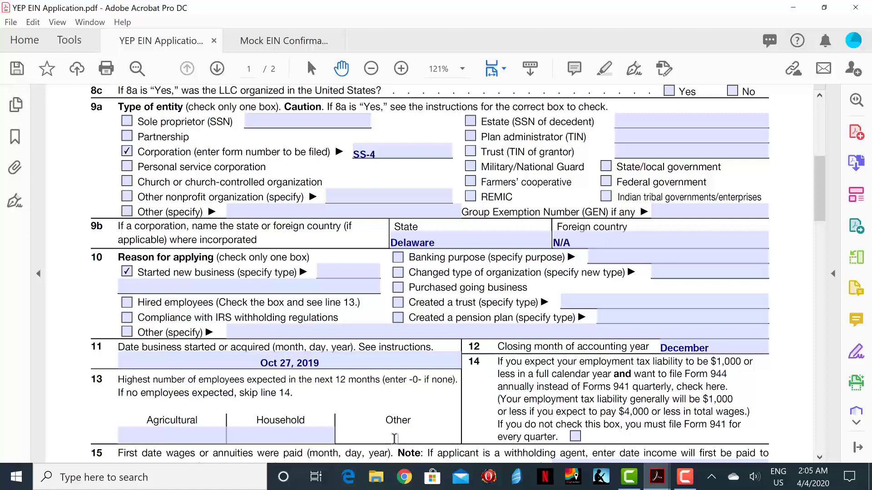
# Step: Enter 4 expected Other employees on line 13
pyautogui.click(714, 347)
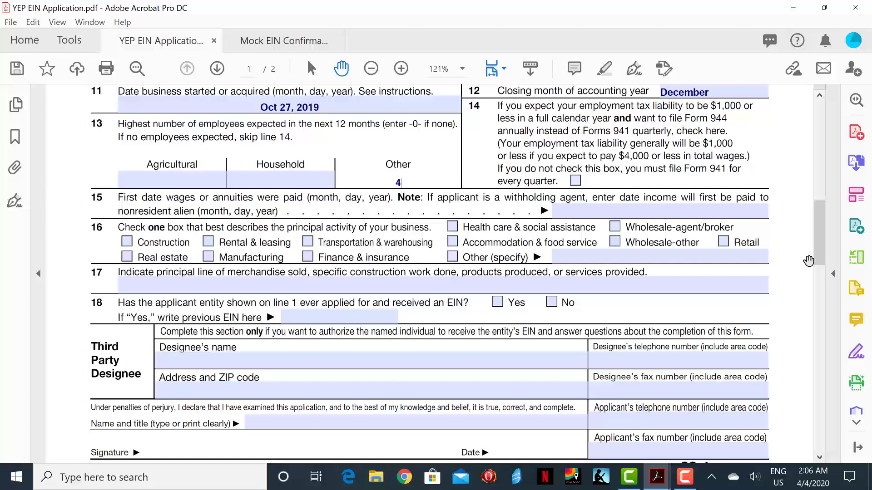
pyautogui.moveTo(555, 291)
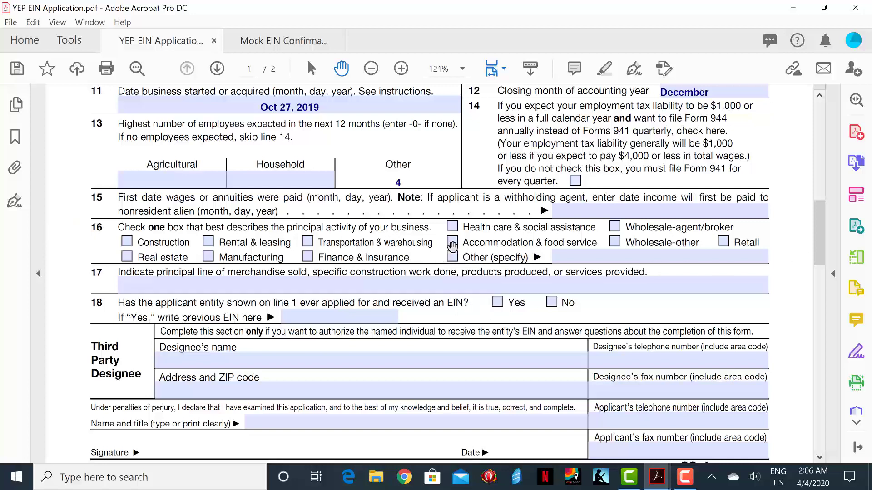
# Step: Check Accommodation & food service on line 16 and enter Pizzas and cold beverages on line 17
pyautogui.click(453, 242)
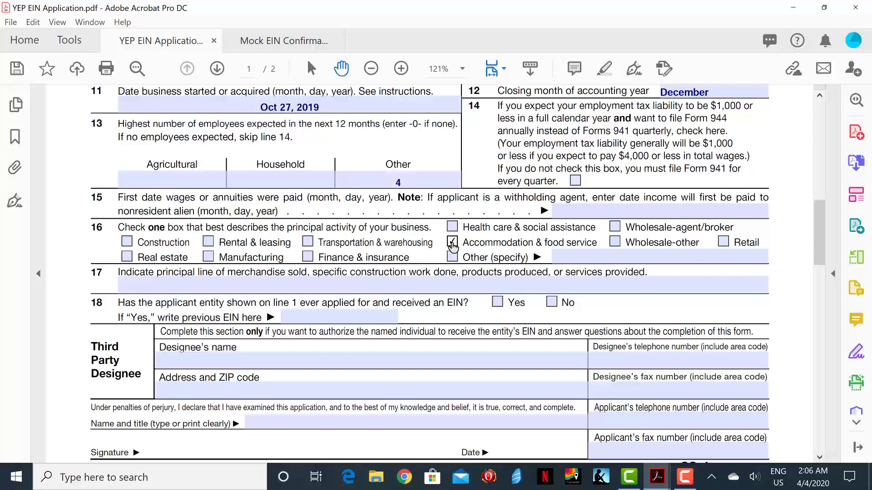
pyautogui.click(453, 242)
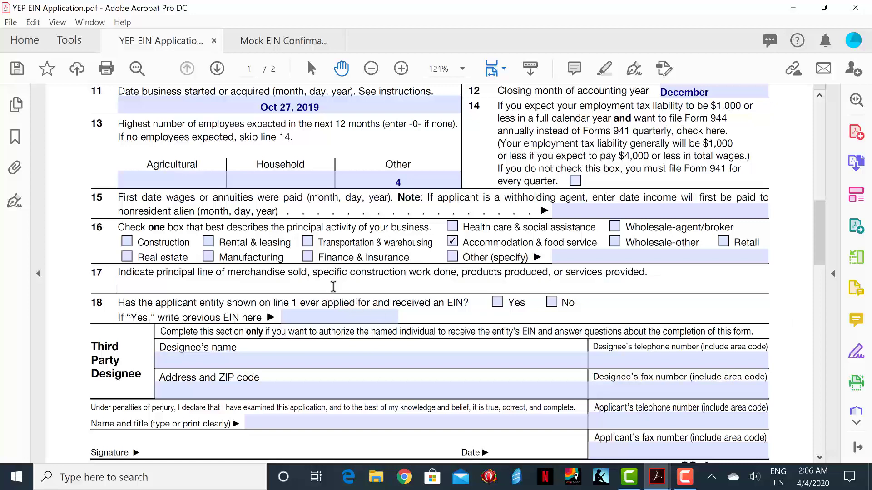
pyautogui.write('Pizzas')
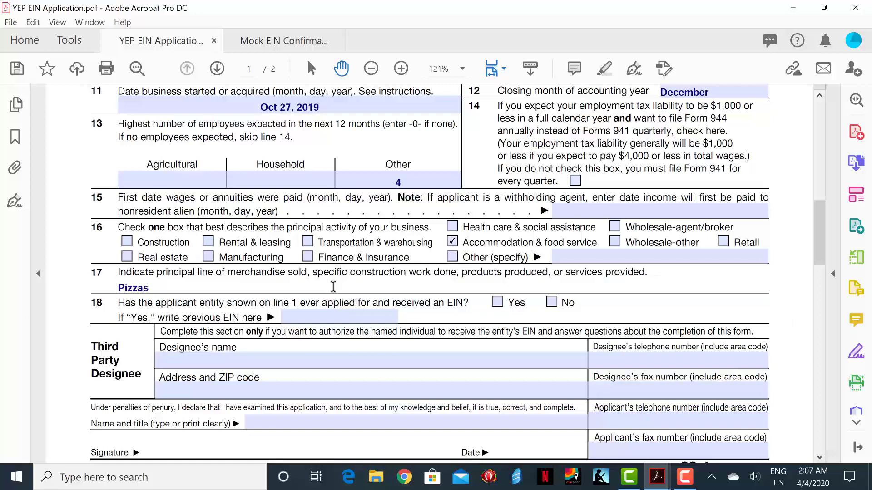
pyautogui.write('and cold ve')
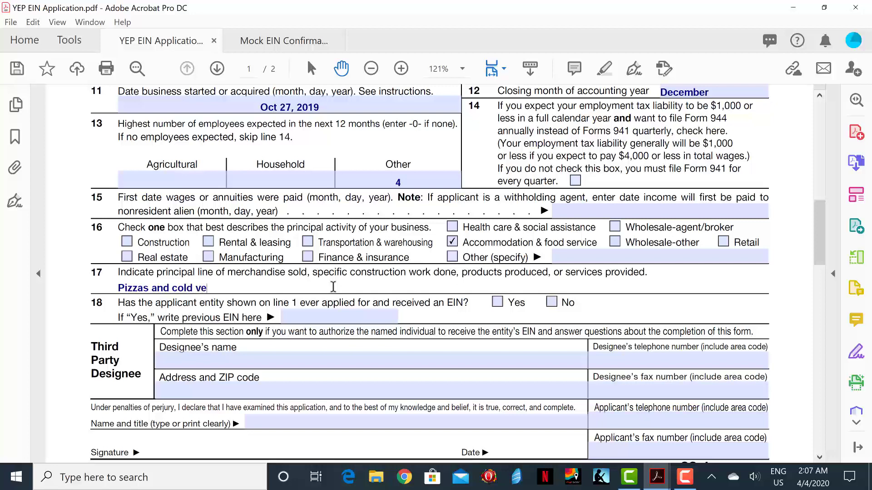
pyautogui.write('bevarage')
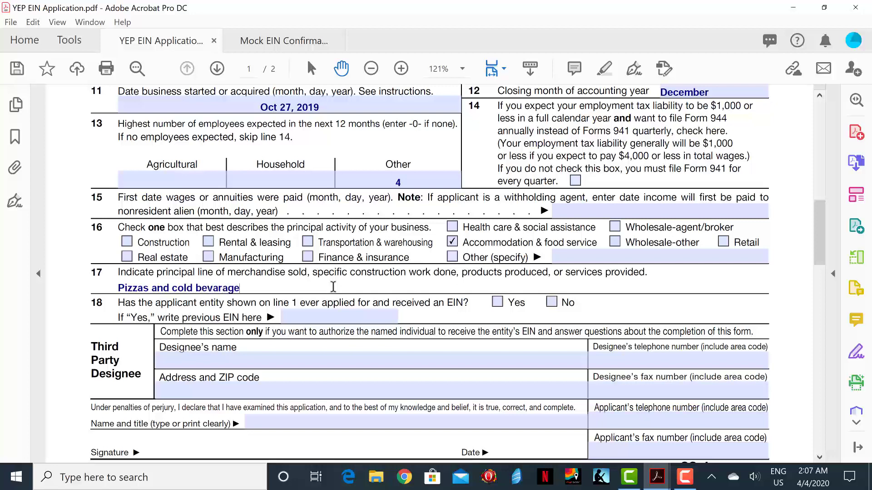
pyautogui.write('s')
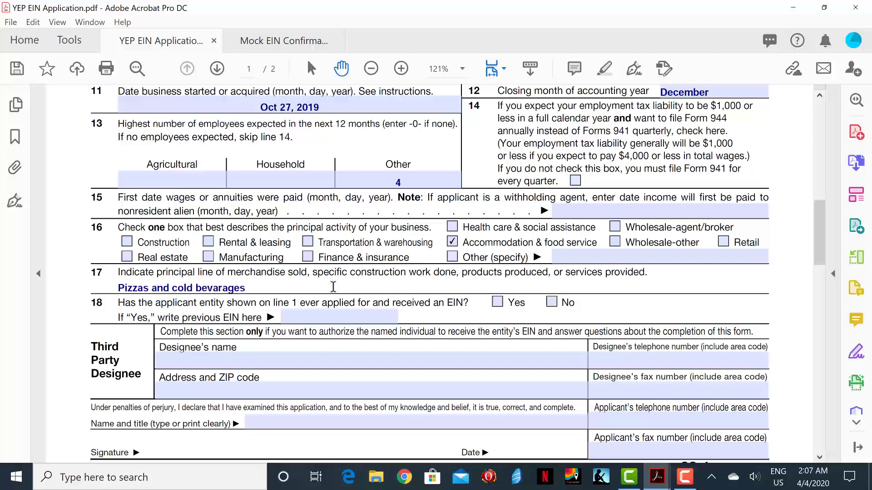
pyautogui.moveTo(747, 321)
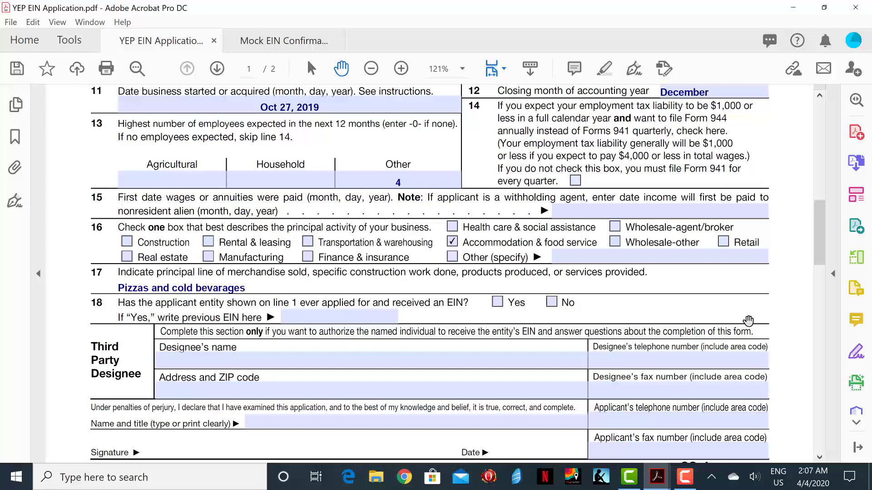
pyautogui.moveTo(244, 286)
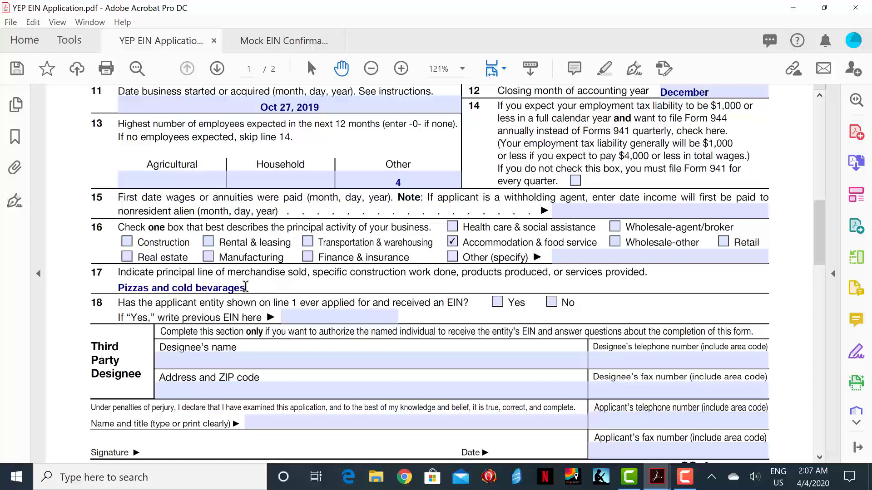
pyautogui.press('Backspace')
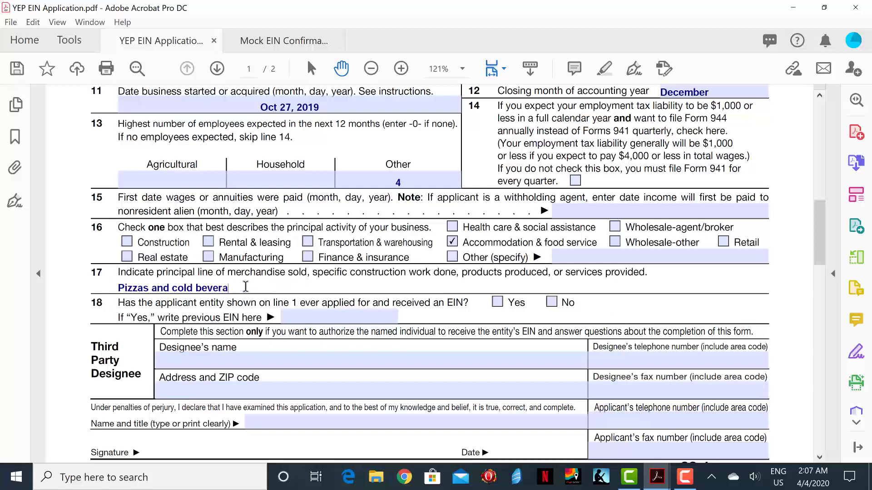
pyautogui.write('ges')
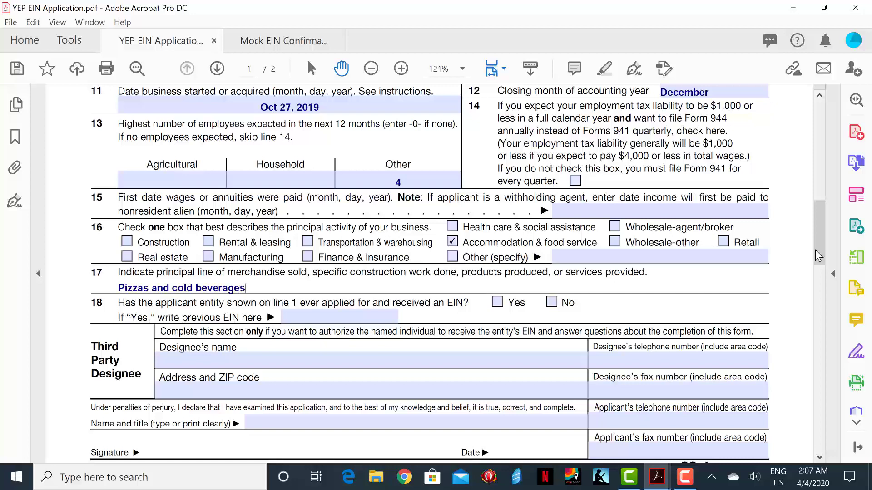
pyautogui.scroll(-3)
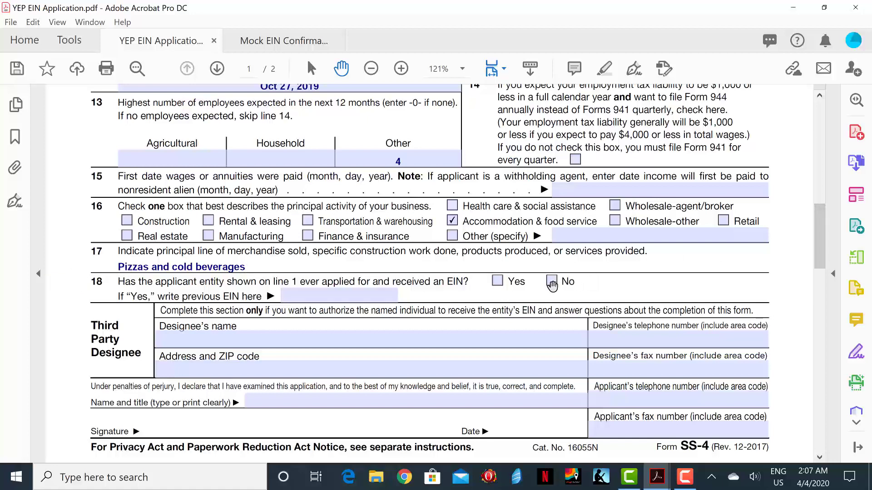
# Step: Answer No on line 18 about prior EIN applications
pyautogui.click(551, 282)
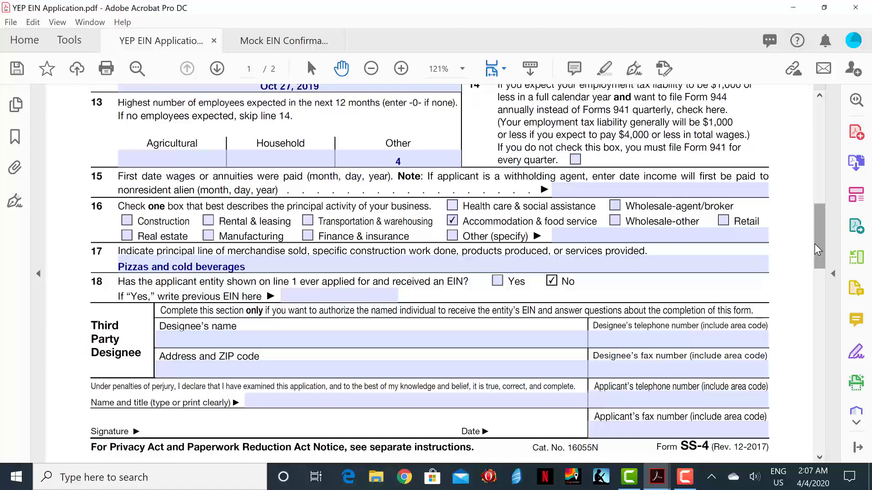
pyautogui.scroll(-3)
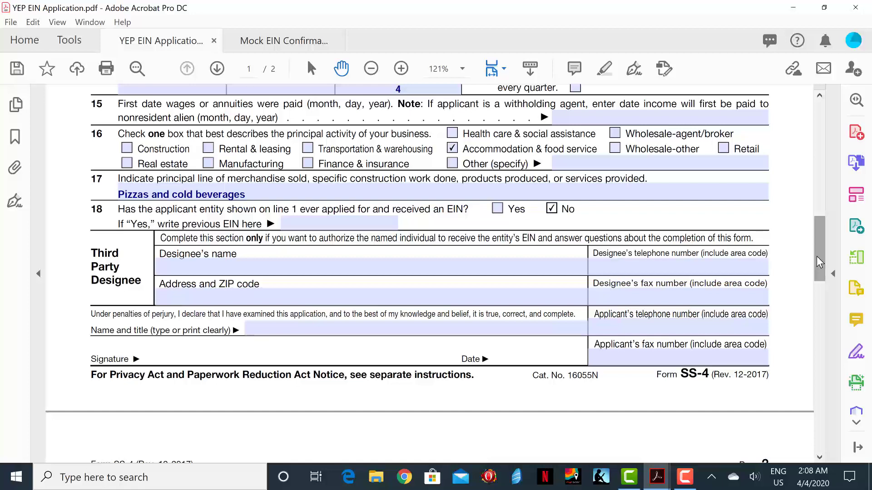
# Step: Review the mock EIN confirmation letter assigning EIN 45-1234561 to Divine Pizza, Inc
pyautogui.click(283, 40)
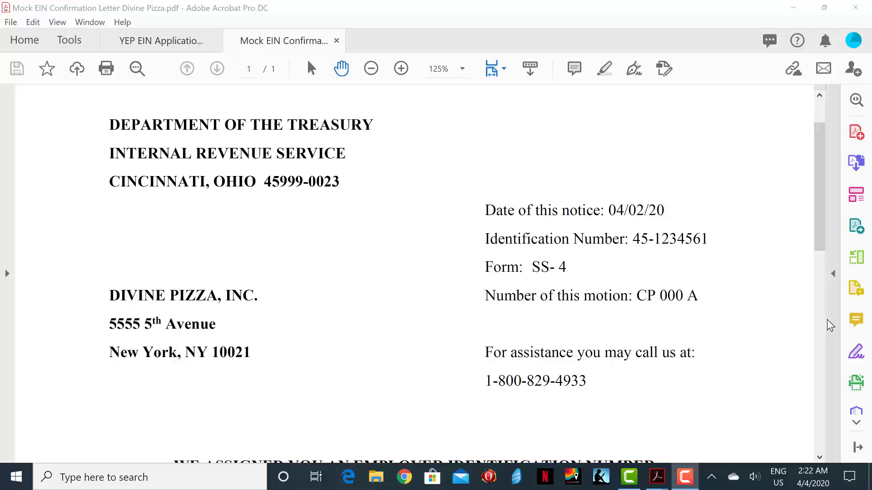
pyautogui.moveTo(411, 365); pyautogui.dragTo(460, 365)
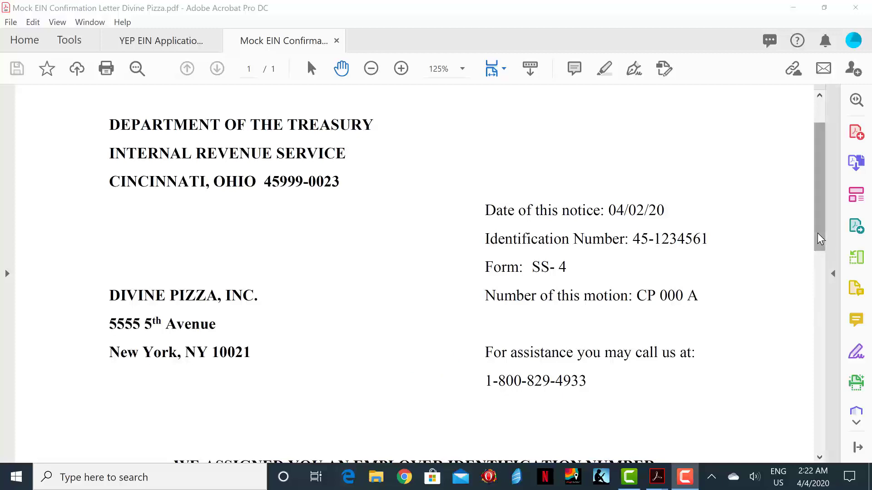
pyautogui.scroll(-3)
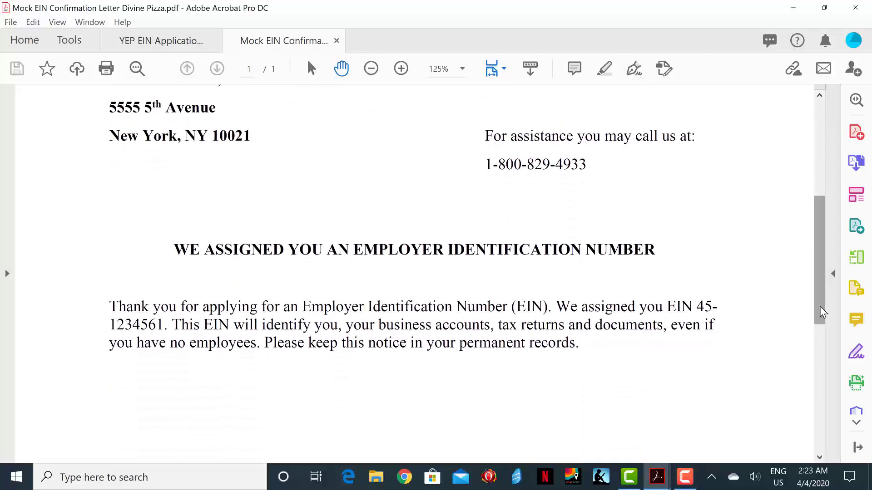